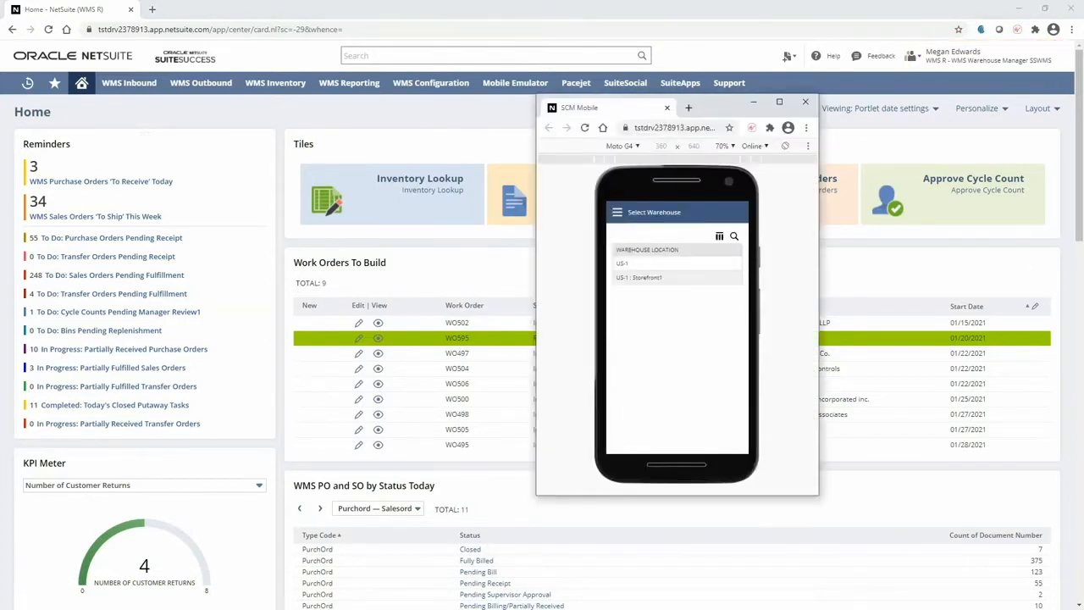
Step: Open work order WO595 (Released, 2 buildable) from the Work Orders To Build portlet
left_click(804, 101)
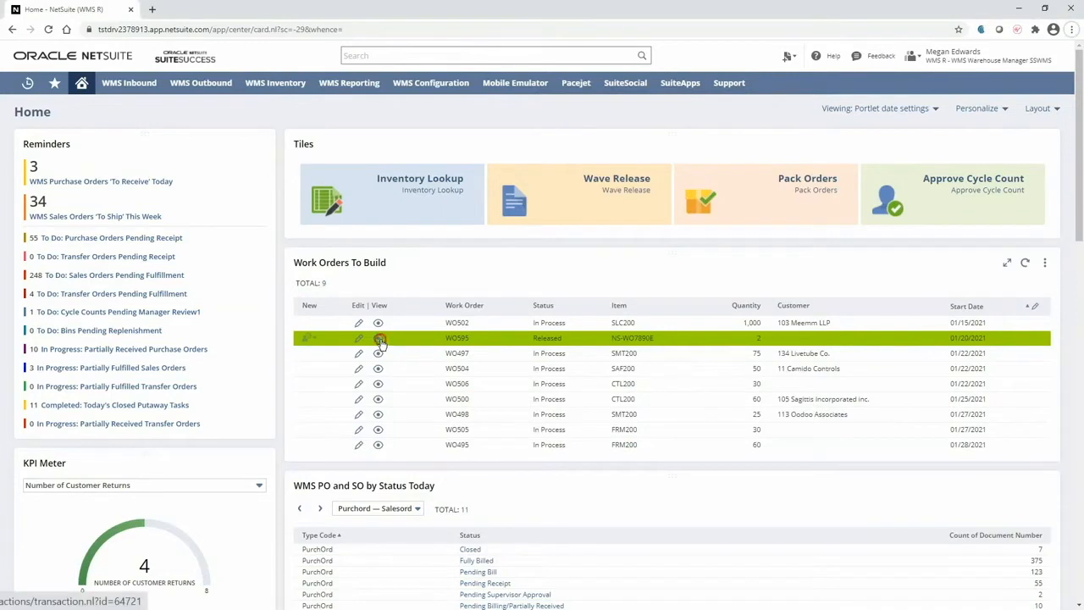
left_click(378, 338)
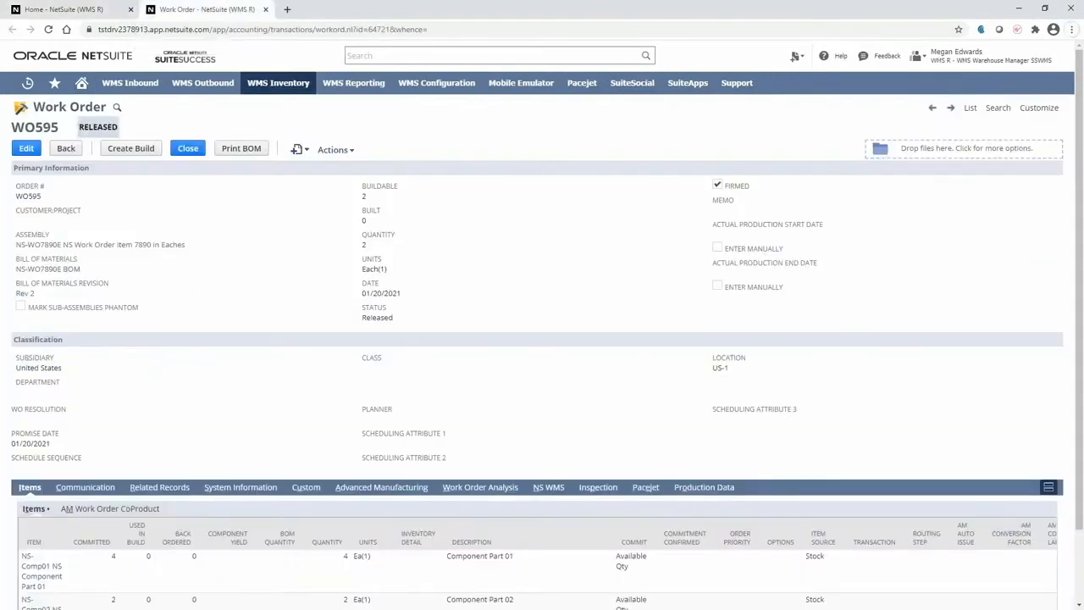
left_click(102, 244)
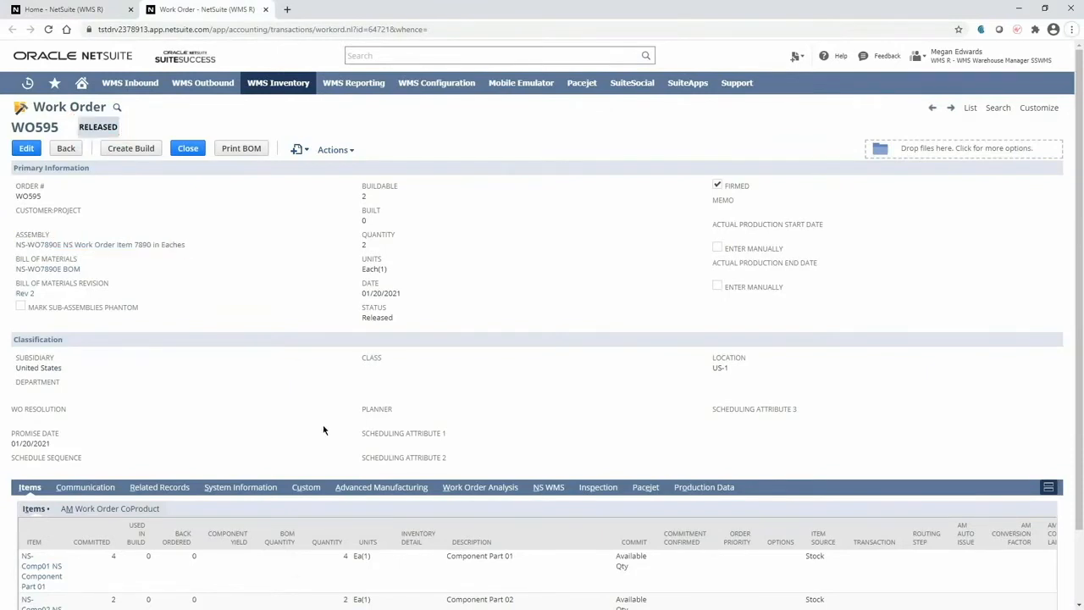
scroll("down", 3)
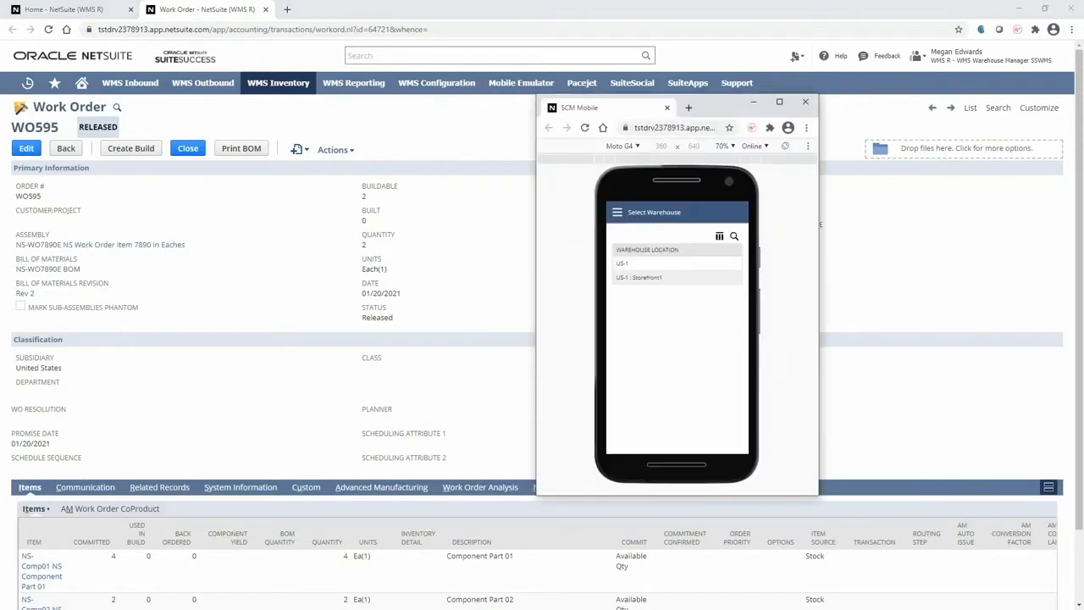
mouse_move(691, 256)
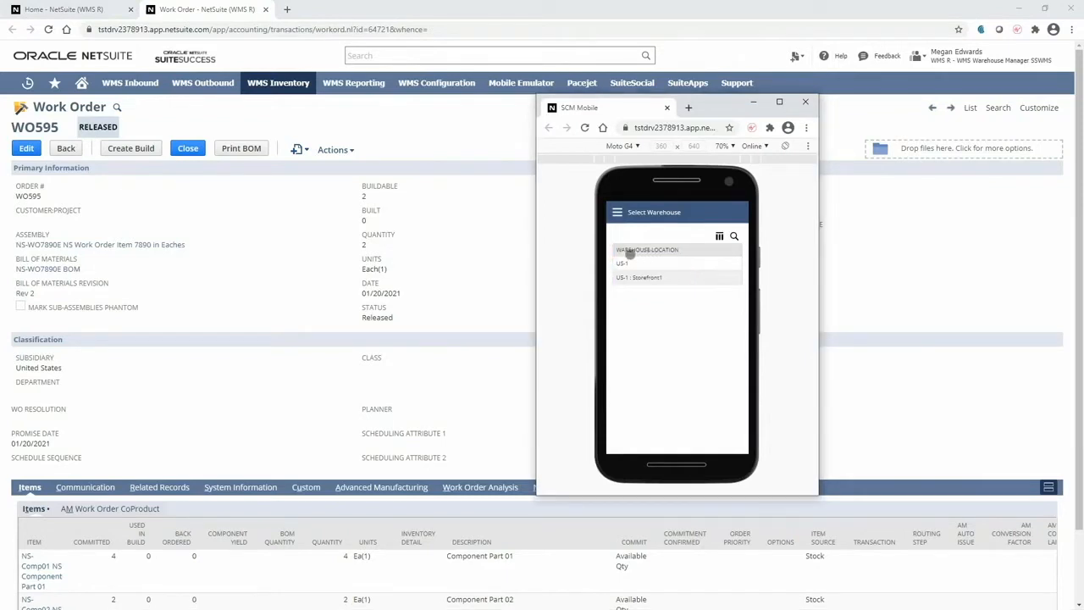
Step: Choose warehouse US-1 and open Work Orders picking in the mobile emulator
left_click(623, 263)
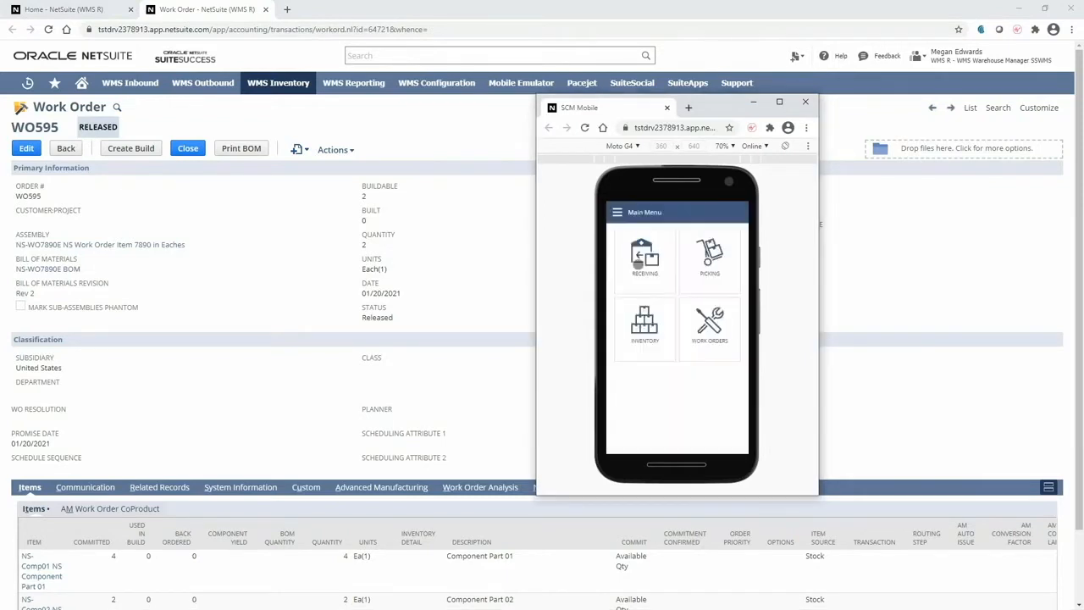
left_click(710, 328)
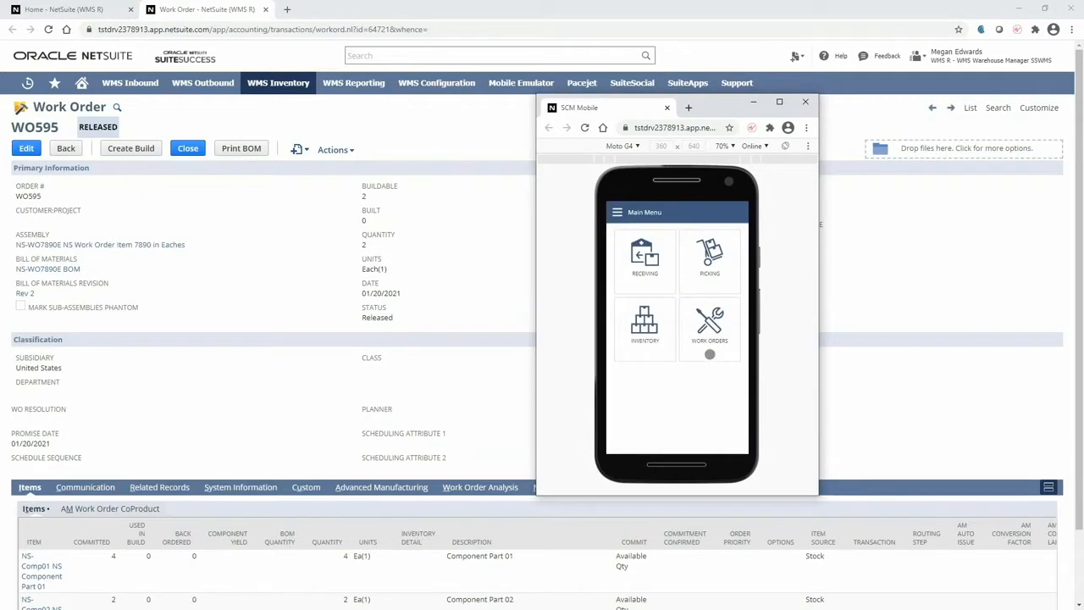
left_click(710, 329)
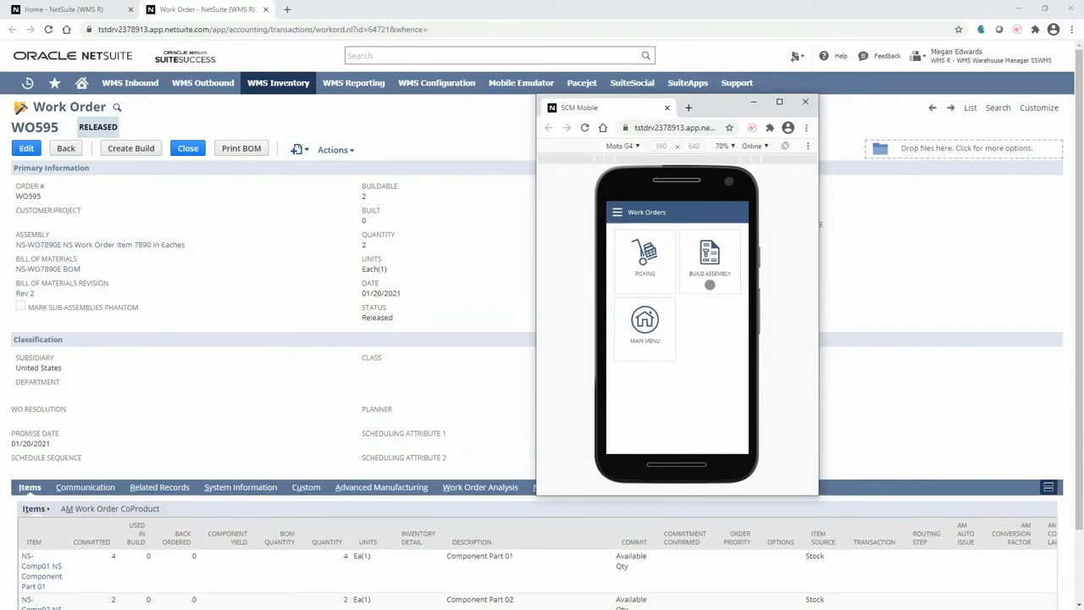
left_click(645, 259)
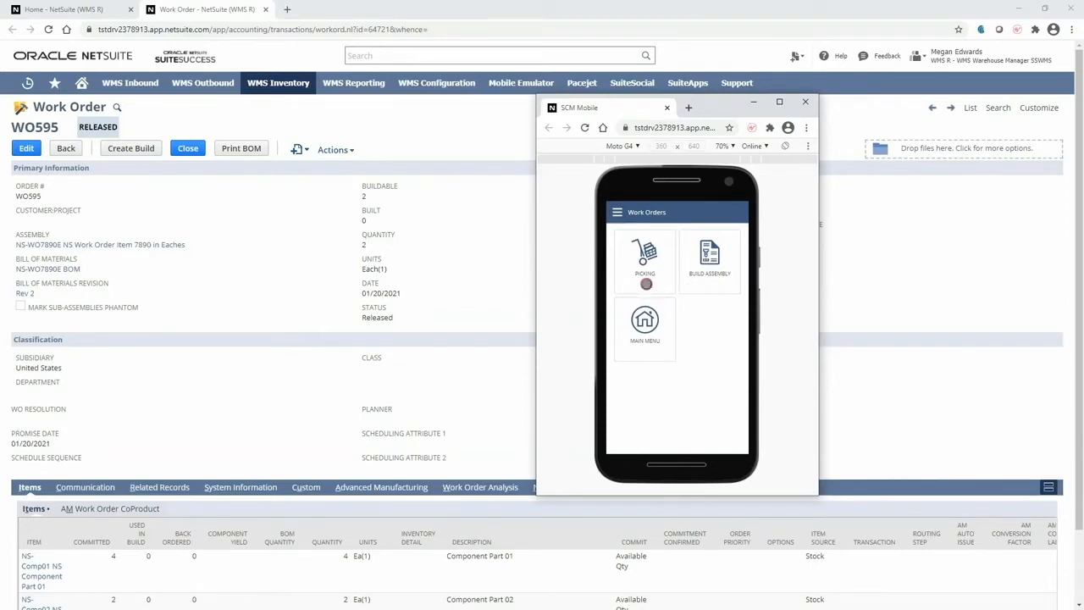
left_click(645, 258)
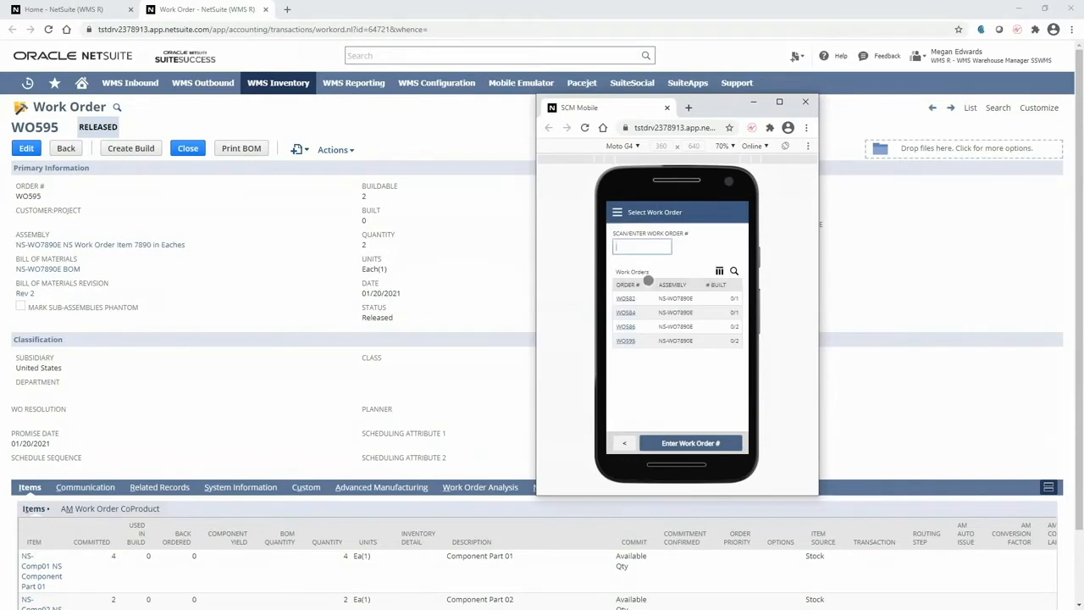
left_click(642, 246)
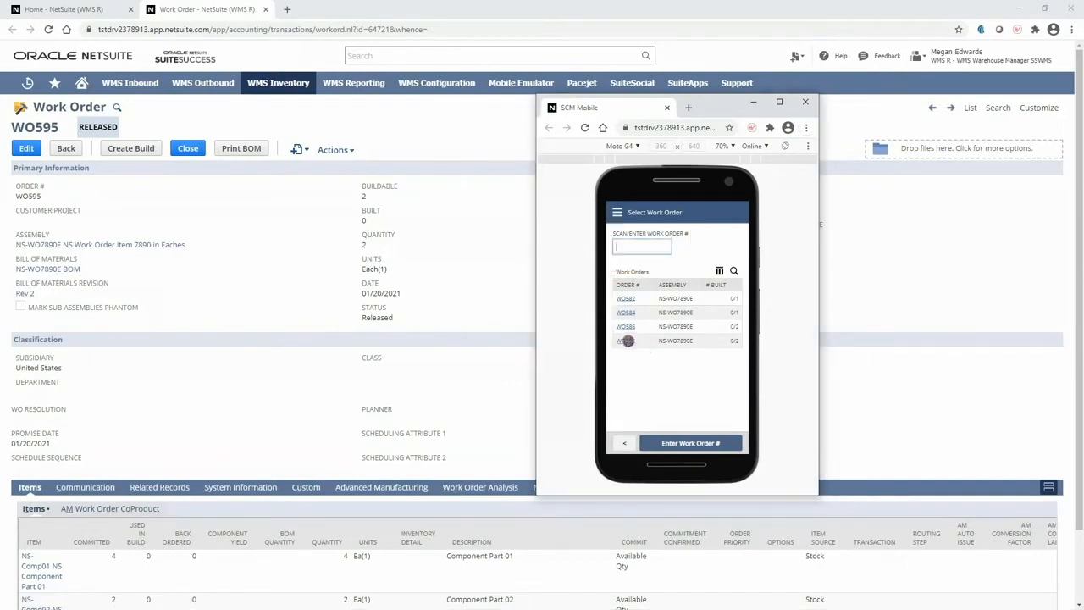
Step: Open WO595's pick tasks and start picking component NS-Comp01
left_click(625, 340)
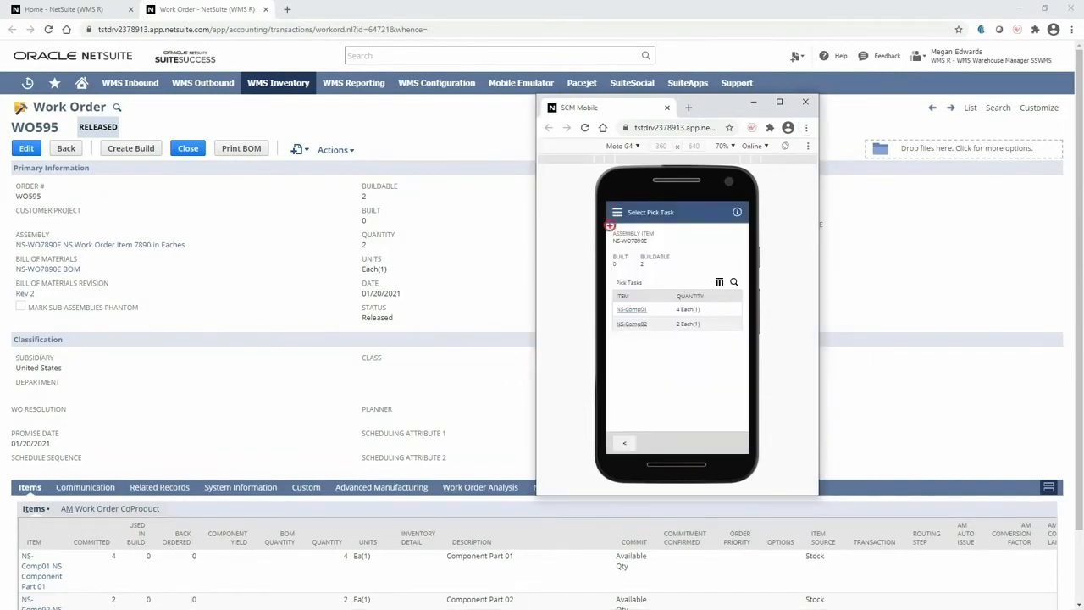
left_click(634, 236)
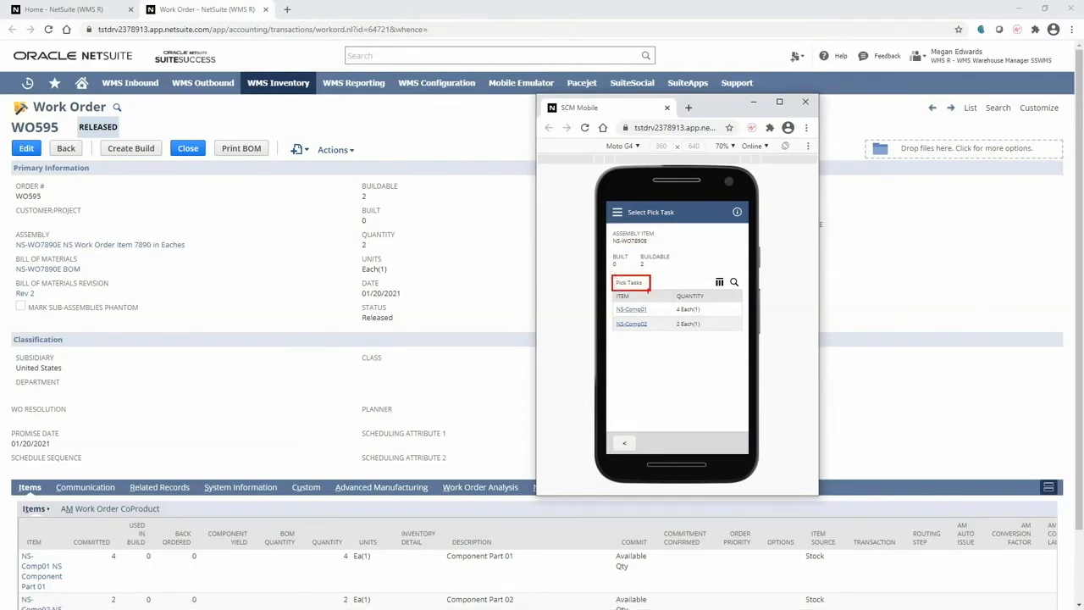
left_click(629, 282)
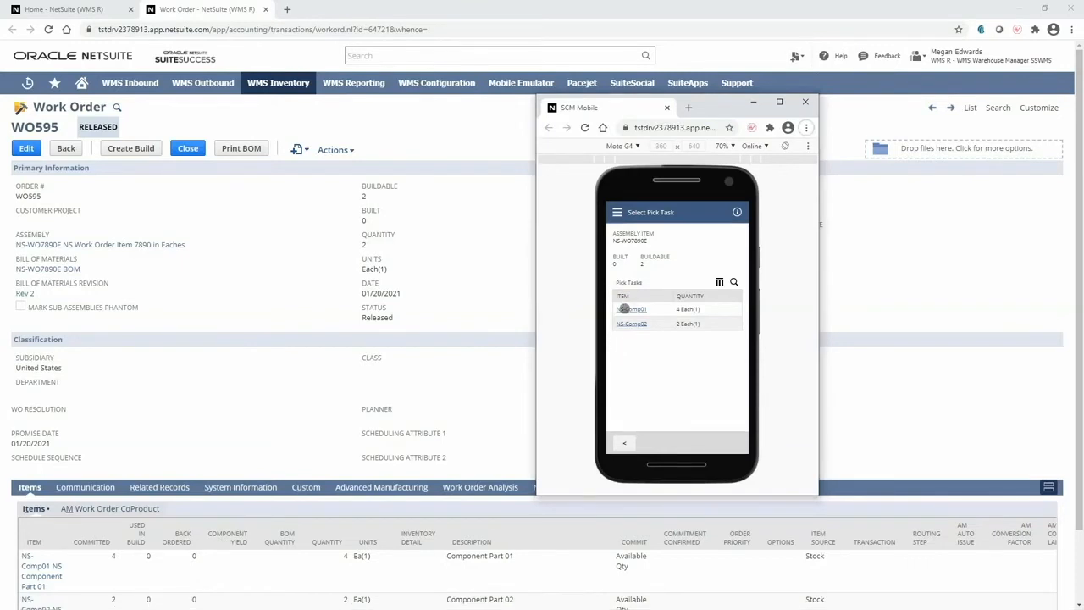
left_click(635, 309)
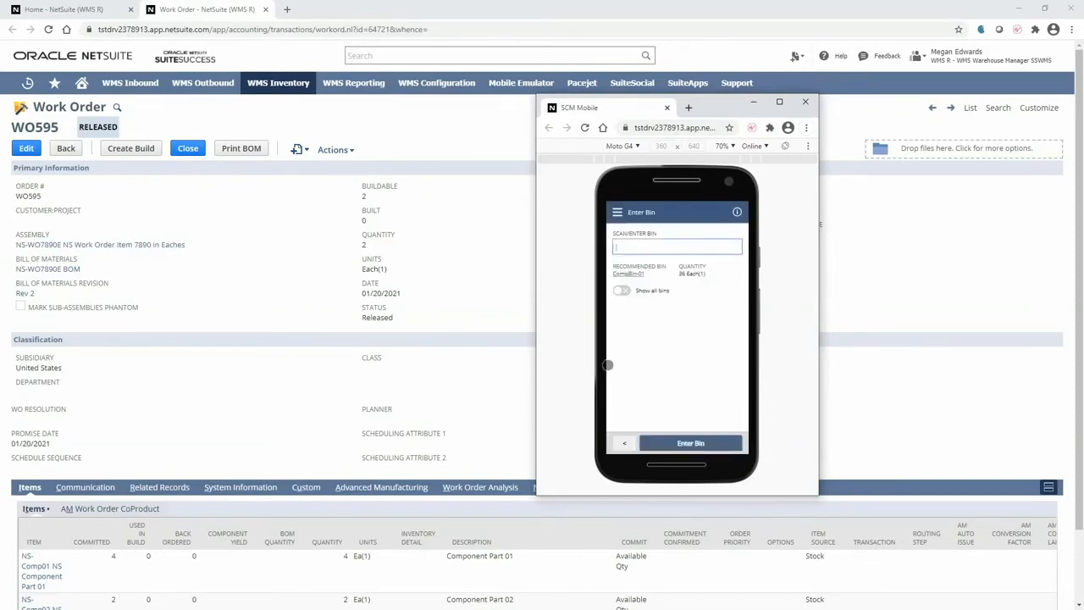
Step: Show all bins and enter CompBin-01 as the pick bin
left_click(628, 272)
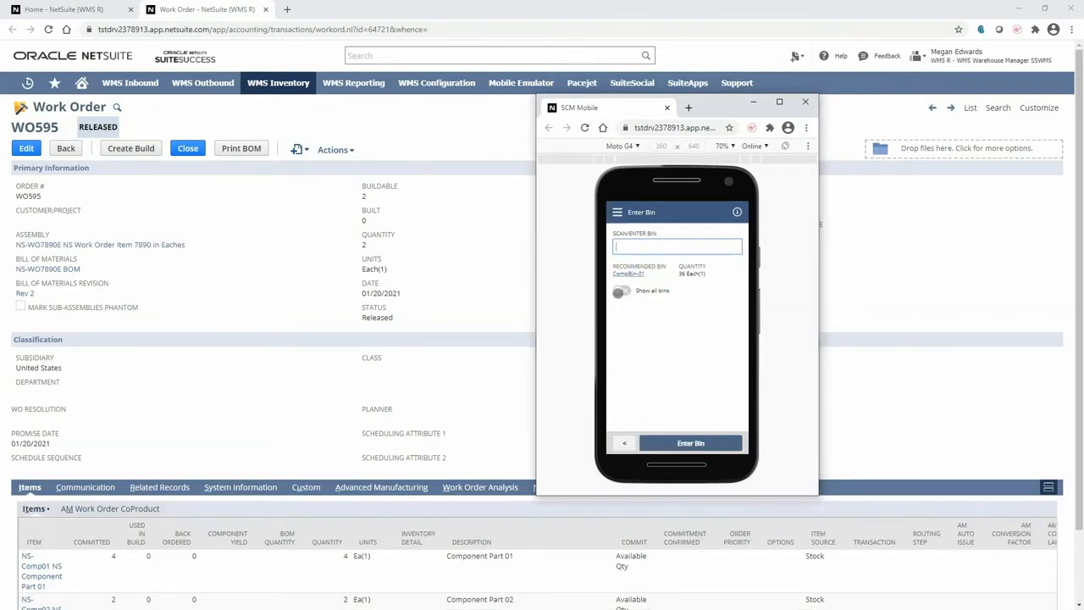
left_click(621, 291)
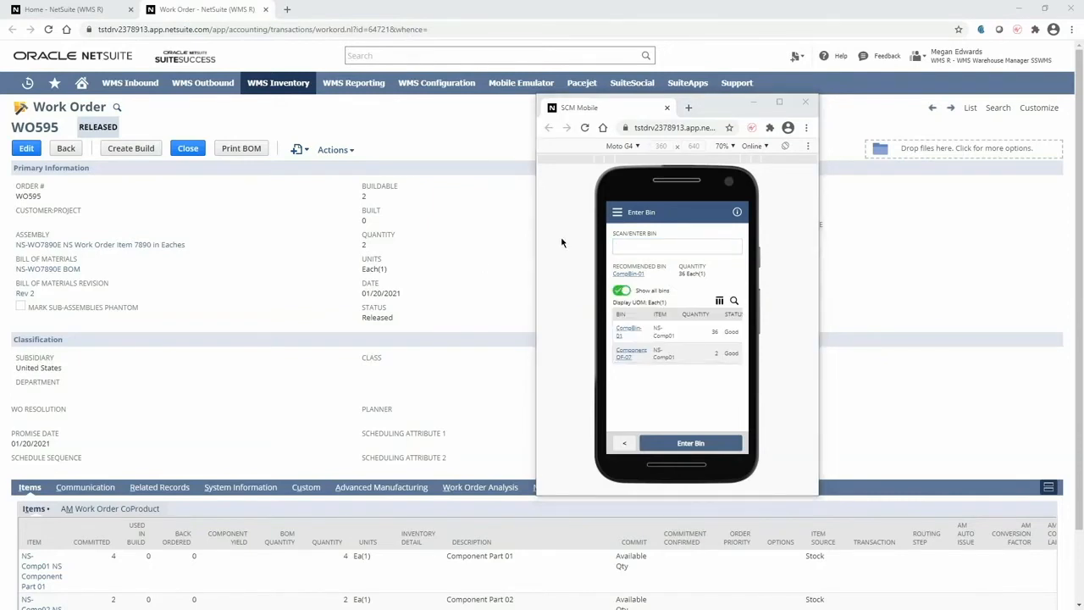
type("CompBin-01")
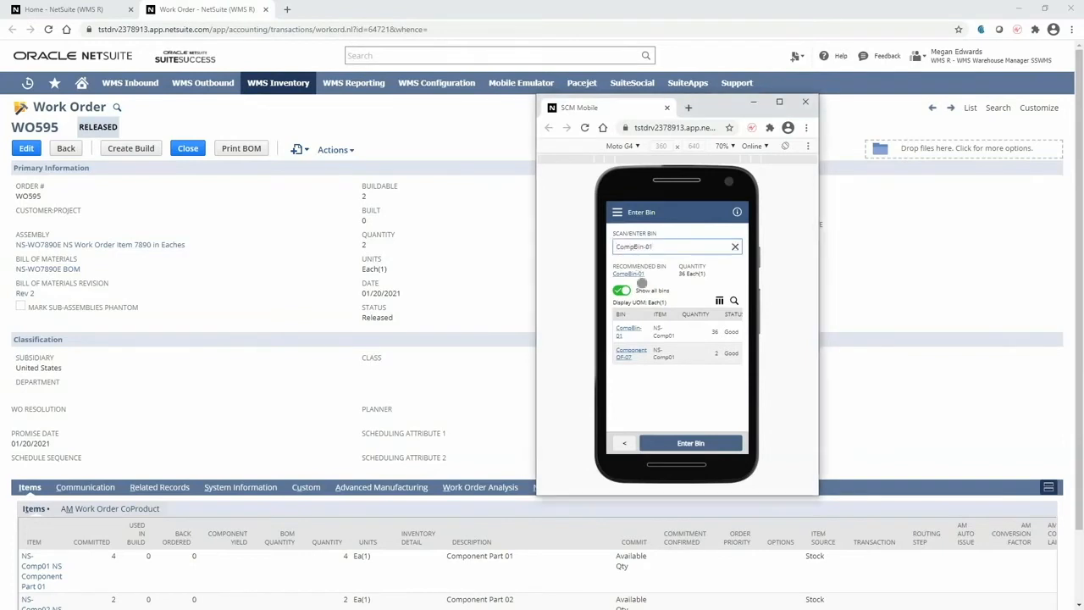
left_click(690, 442)
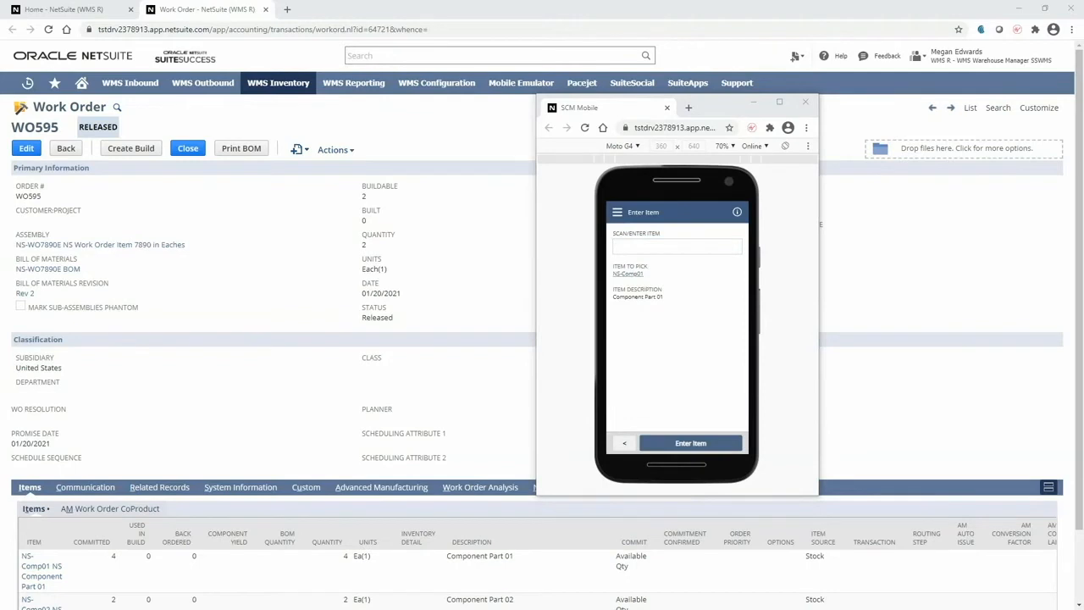
Step: Enter item NS-Comp01 to pick from CompBin-01
left_click(676, 246)
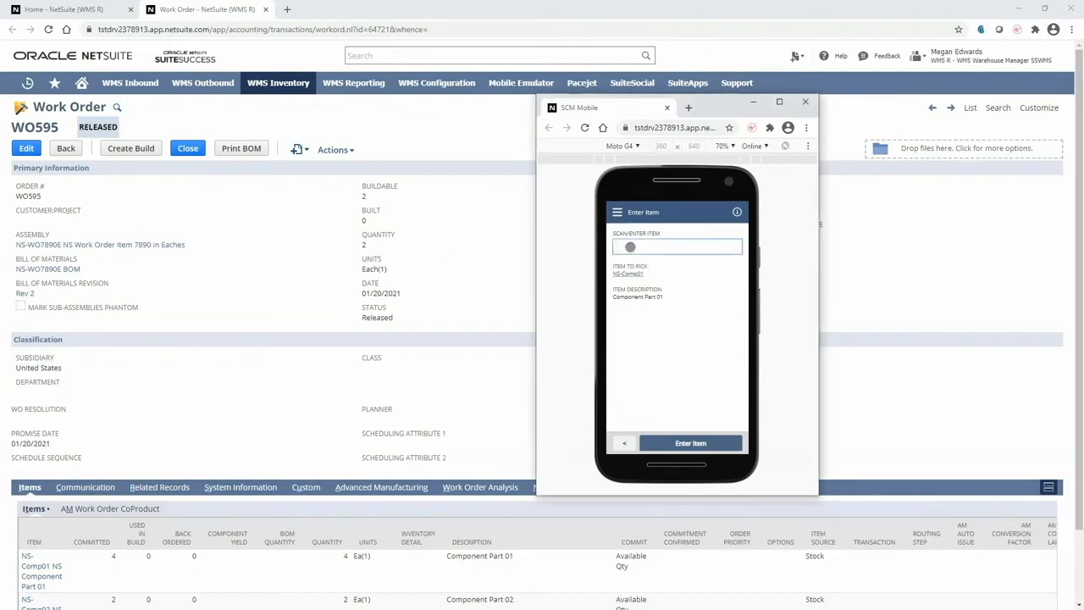
type("NS-Comp01")
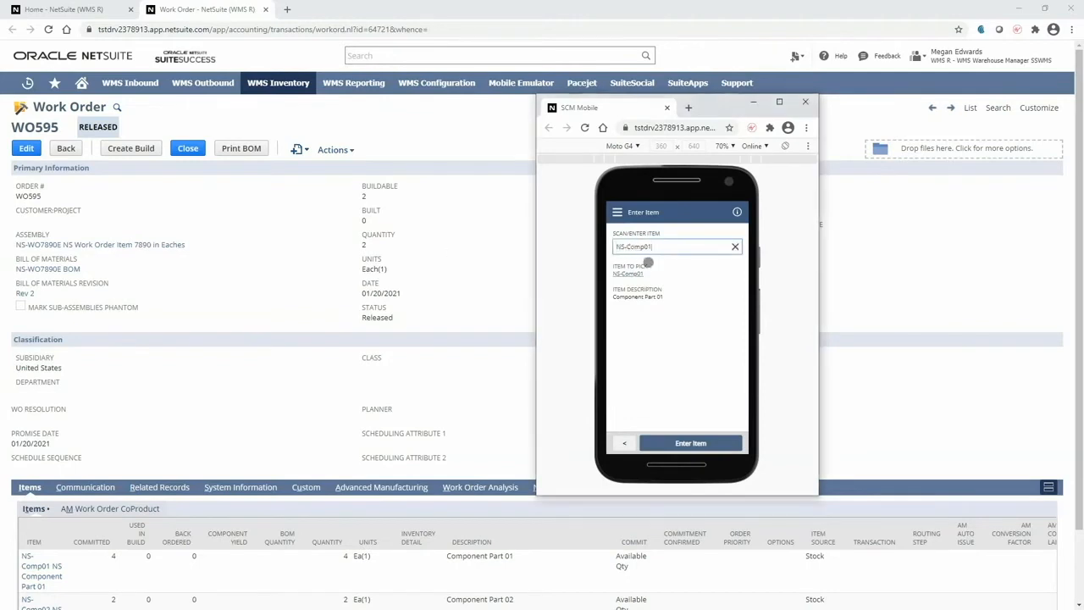
left_click(690, 443)
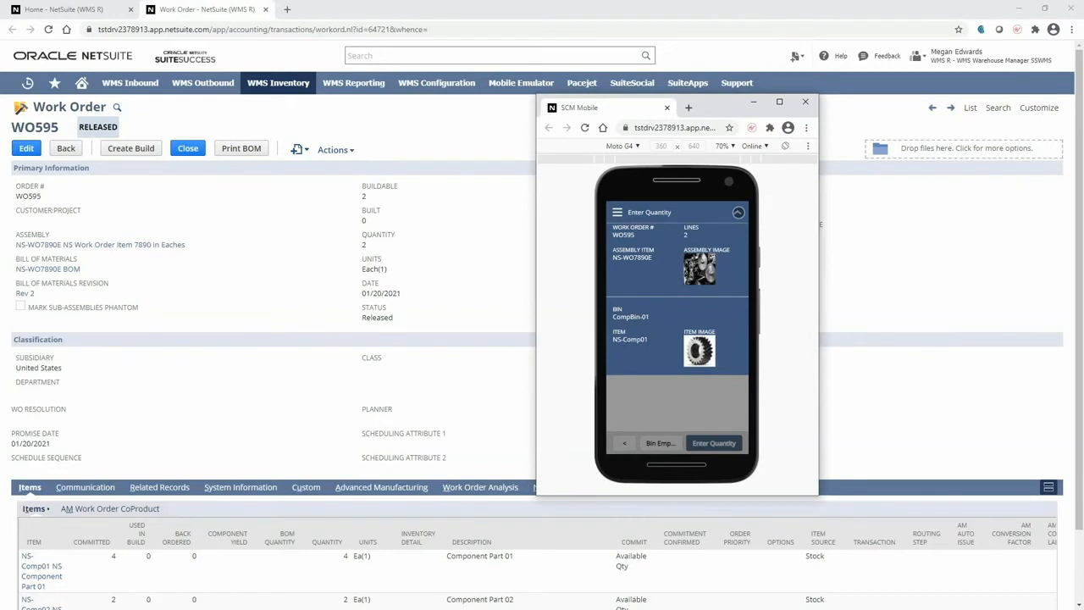
Step: Pick quantity 4 of NS-Comp01 and continue to the next pick task
left_click(714, 442)
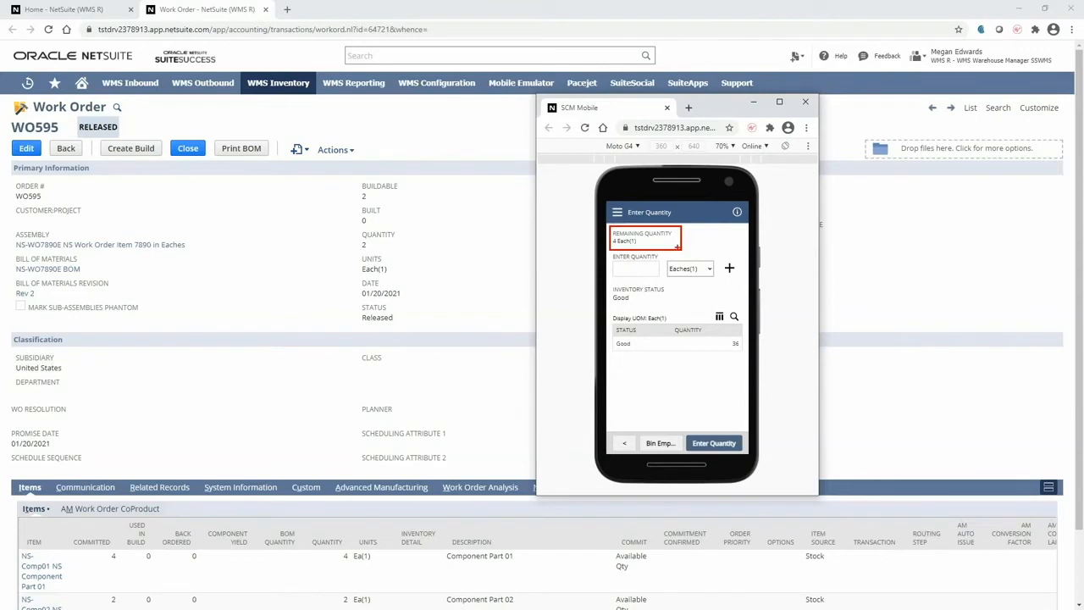
left_click(635, 267)
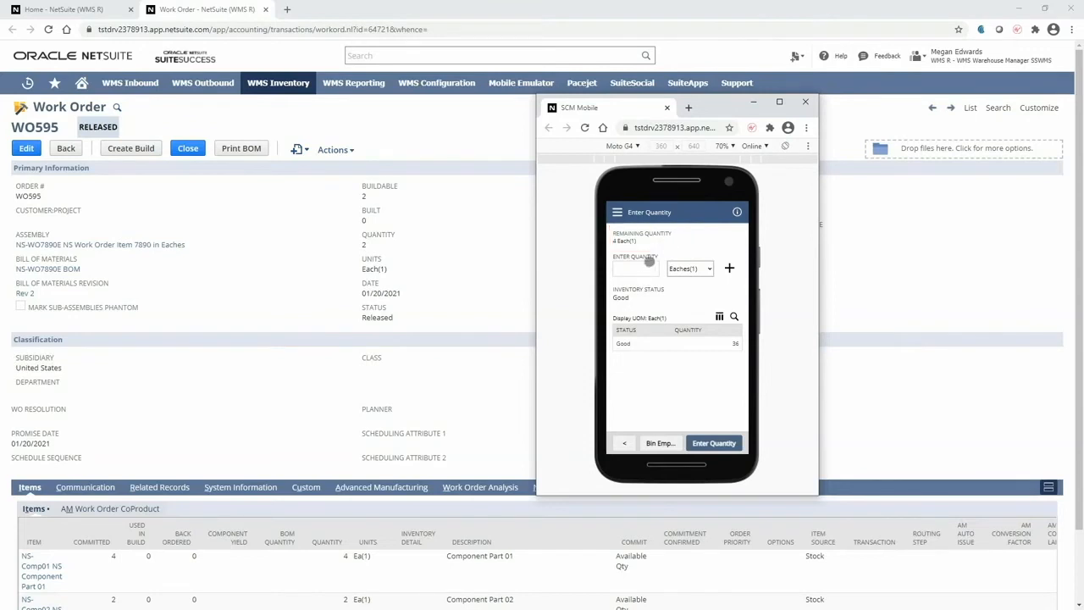
type("4")
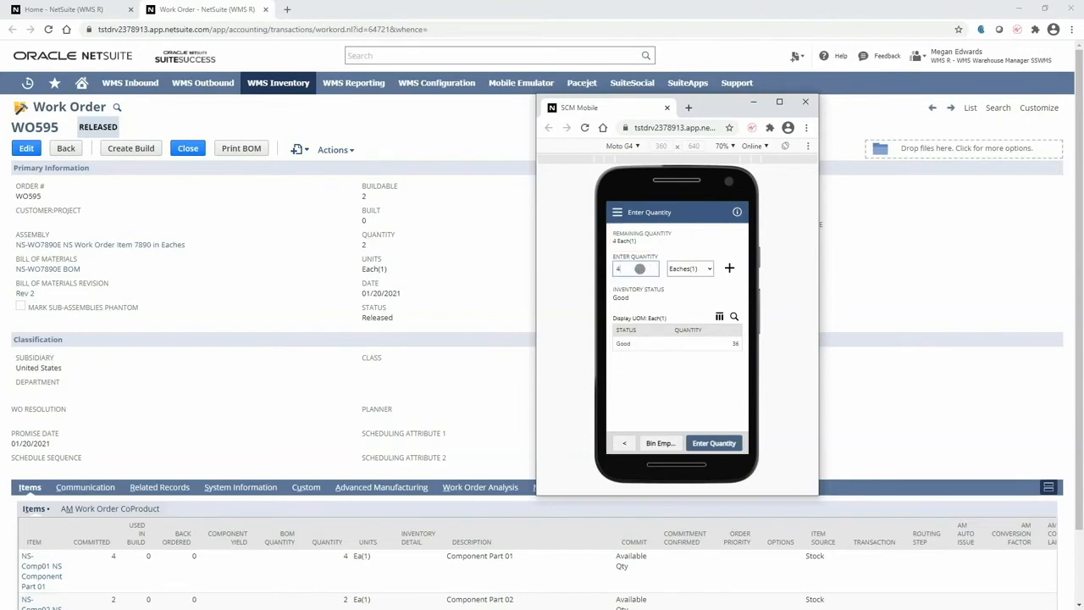
left_click(714, 443)
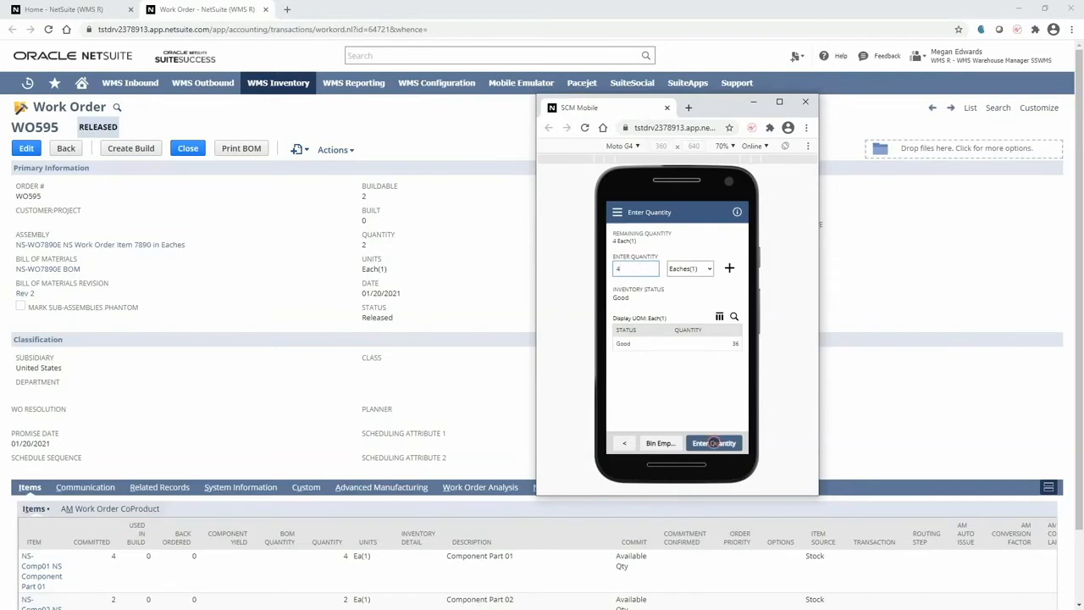
left_click(714, 443)
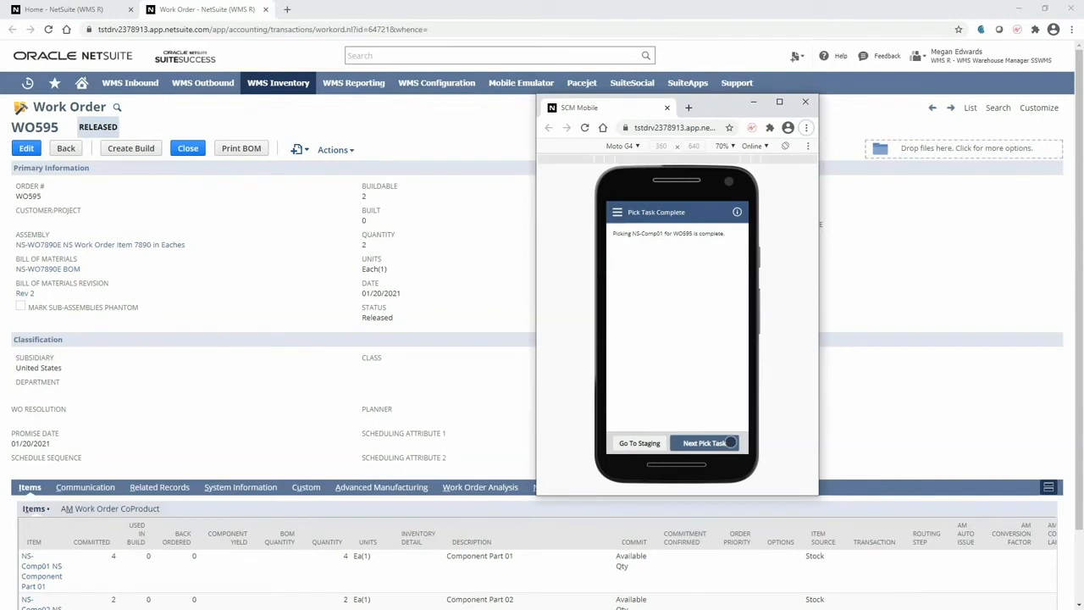
left_click(704, 443)
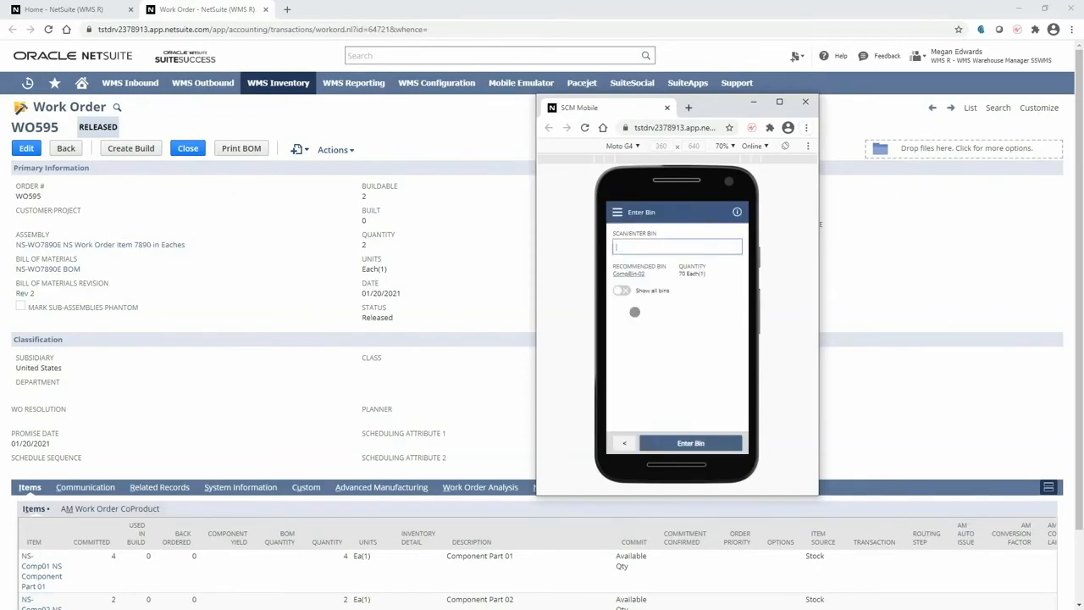
Step: Pick 2 of NS-Comp02 from bin CompBin-02, then proceed to staging
left_click(676, 246)
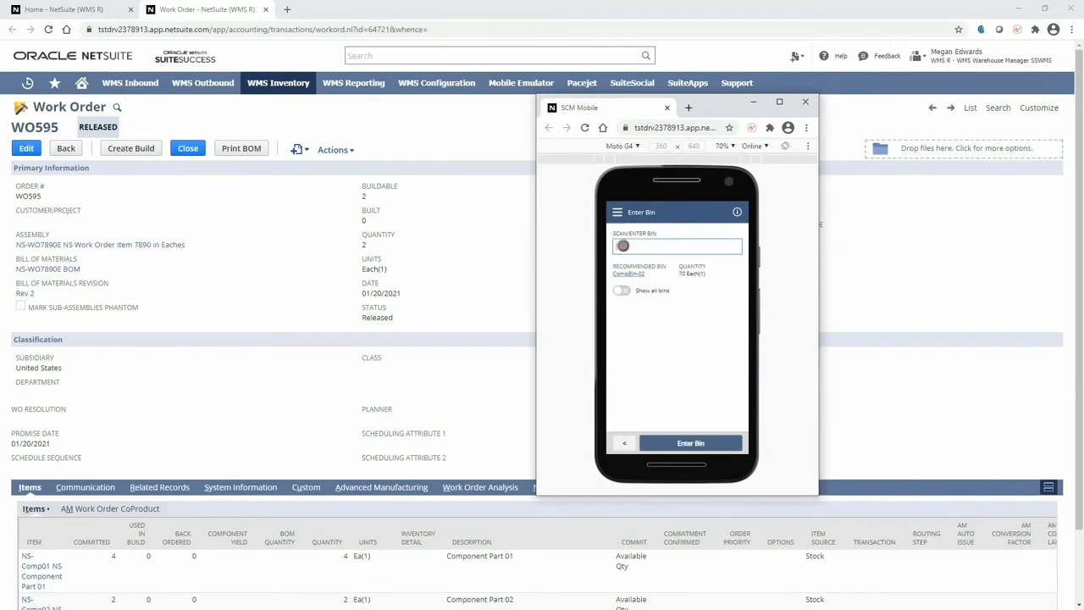
type("CompBin-02")
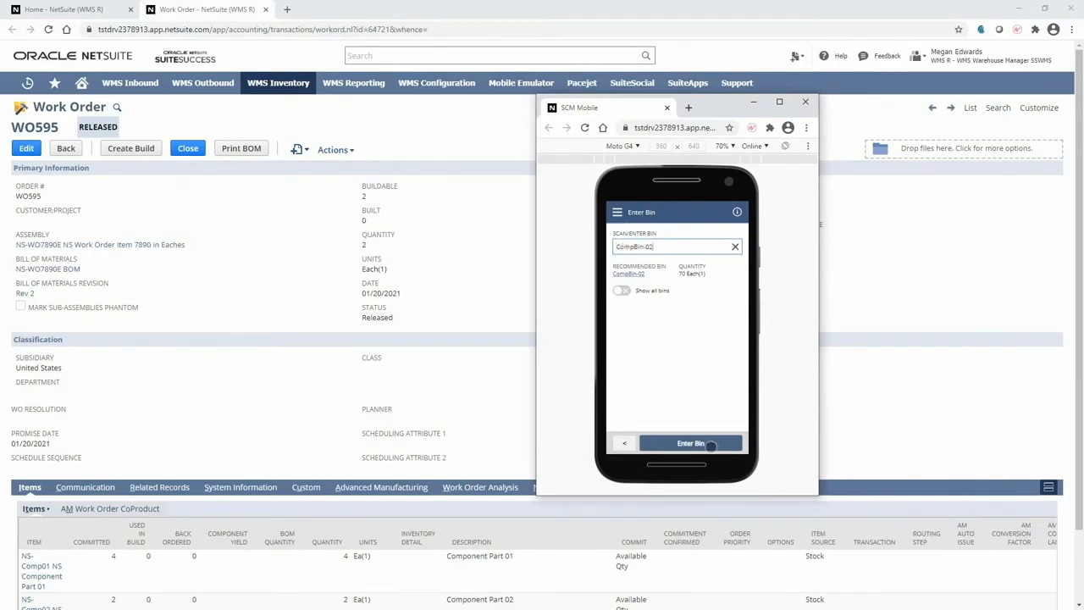
left_click(690, 443)
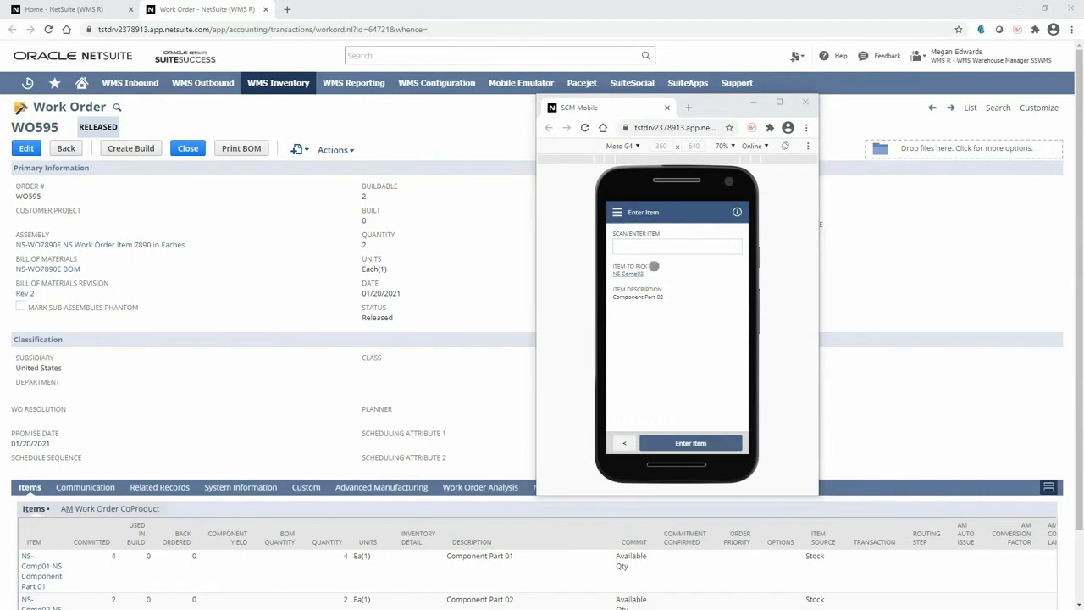
type("NS-Comp02")
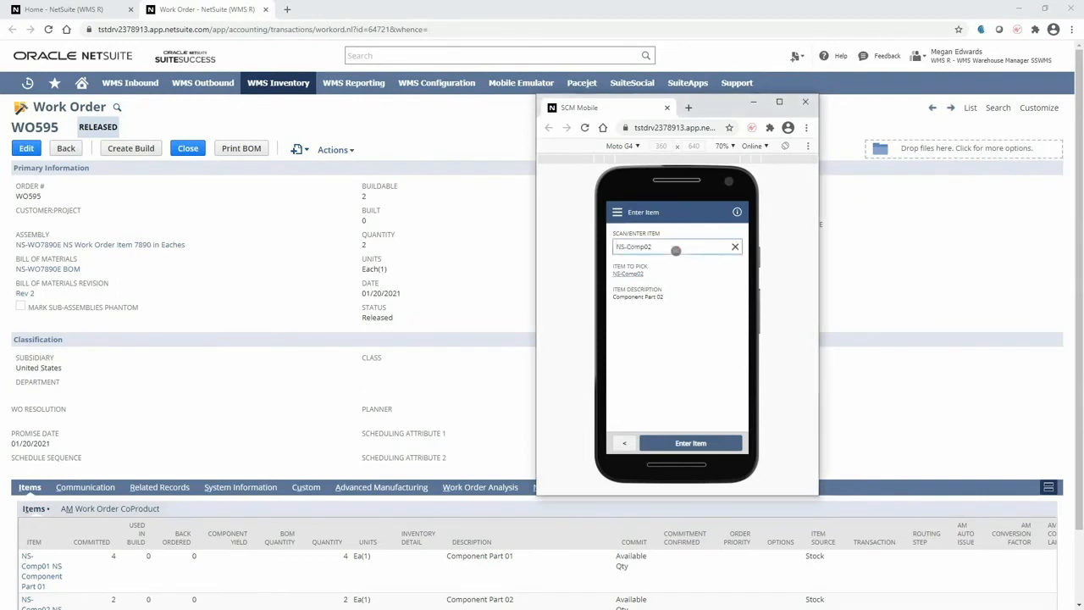
left_click(690, 442)
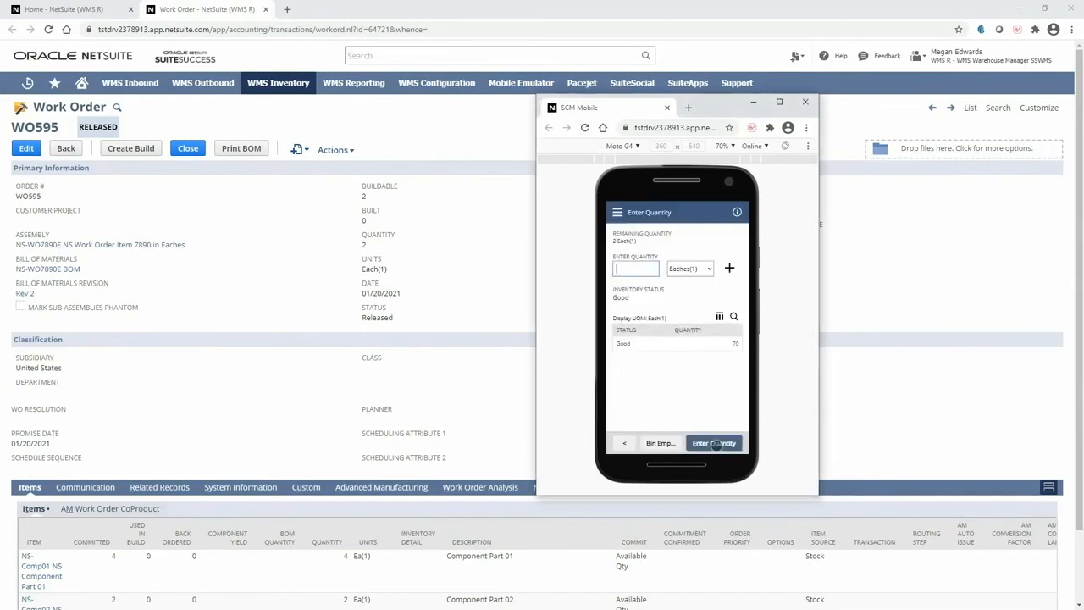
type("2")
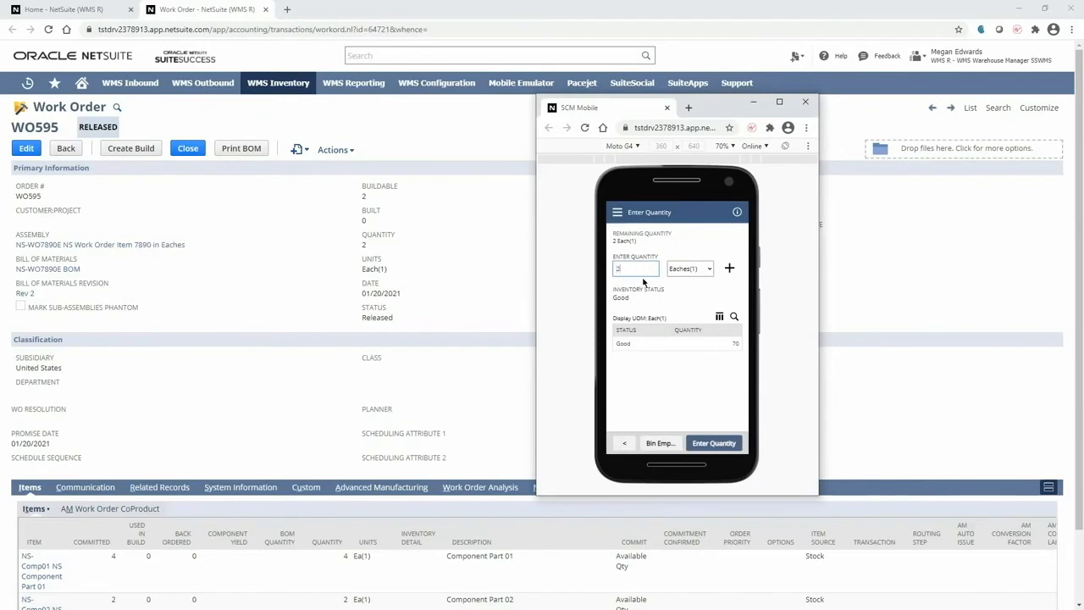
left_click(714, 443)
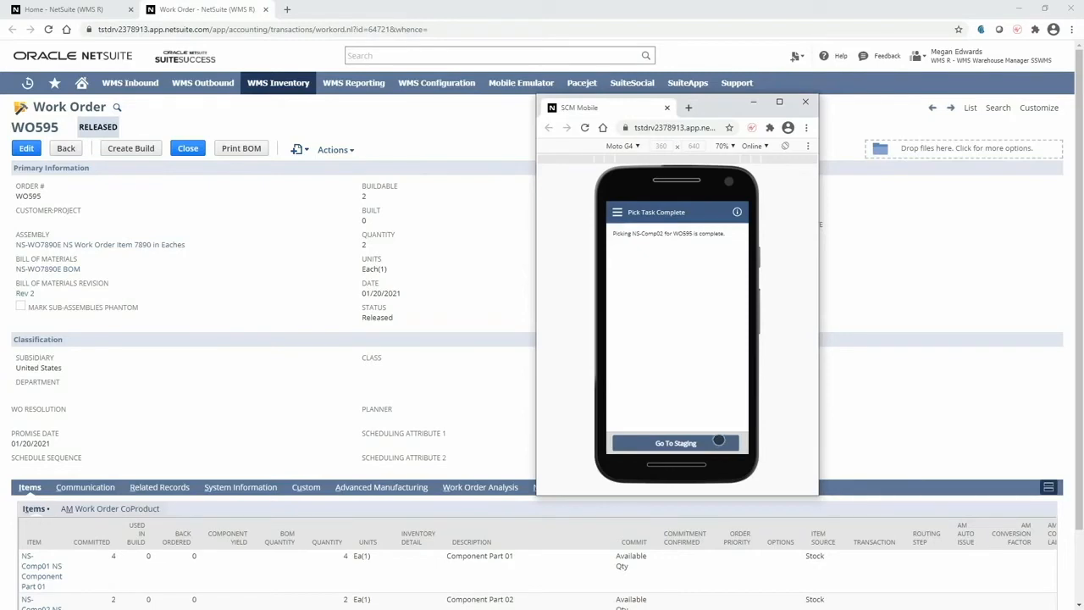
left_click(676, 443)
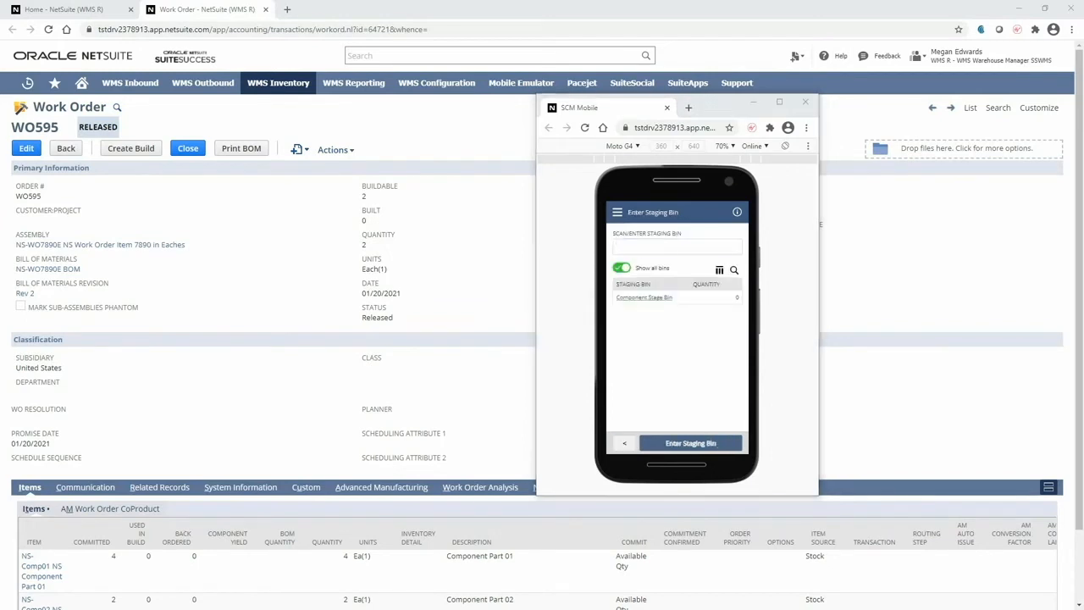
Step: Stage both components into Component Stage Bin and return to the main menu
left_click(677, 247)
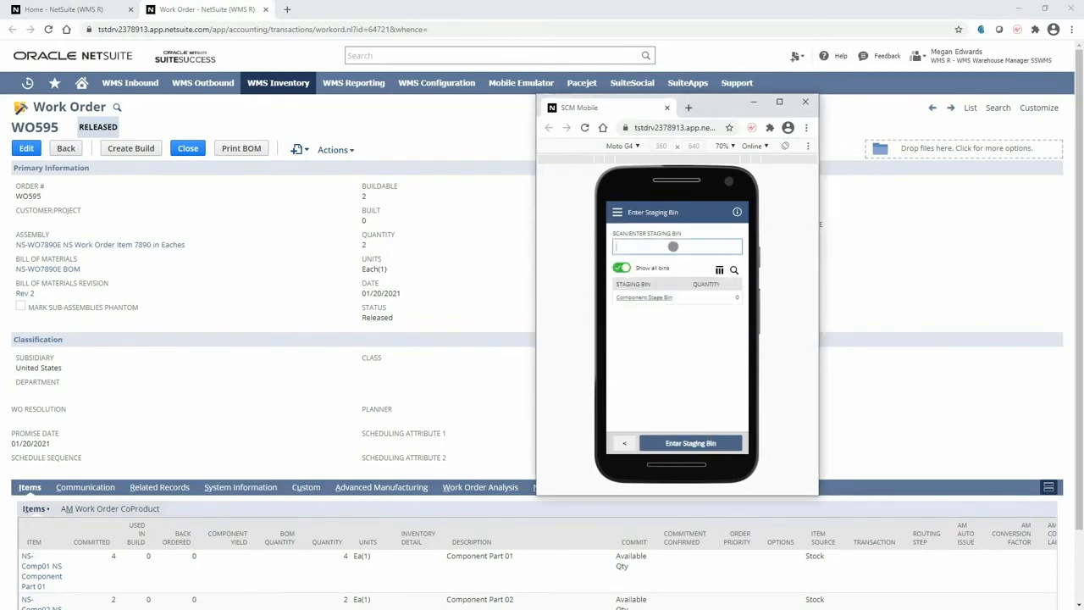
type("Component Stage Bin")
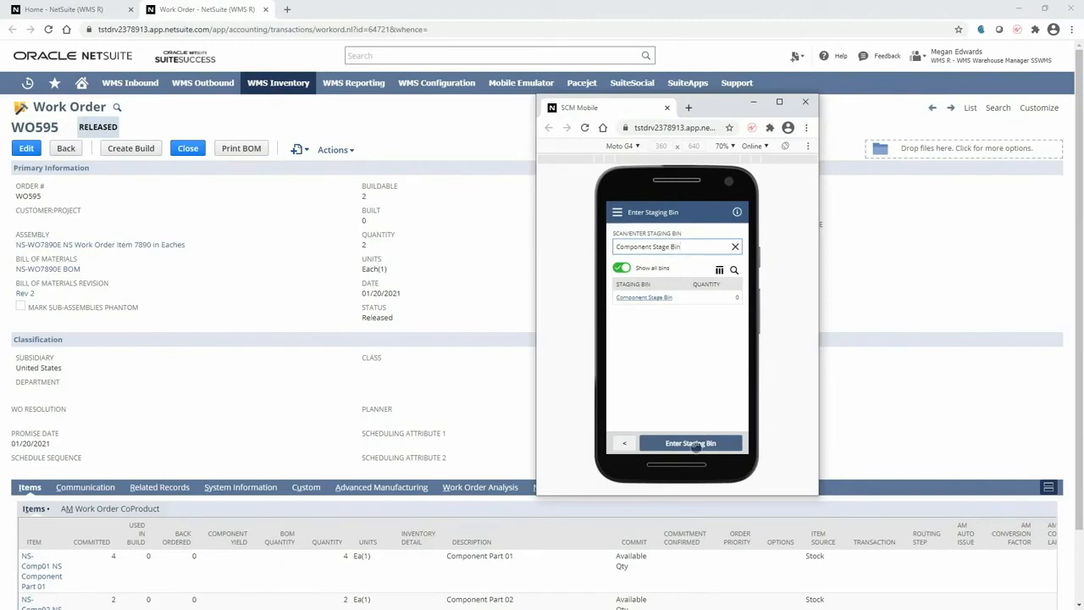
left_click(691, 443)
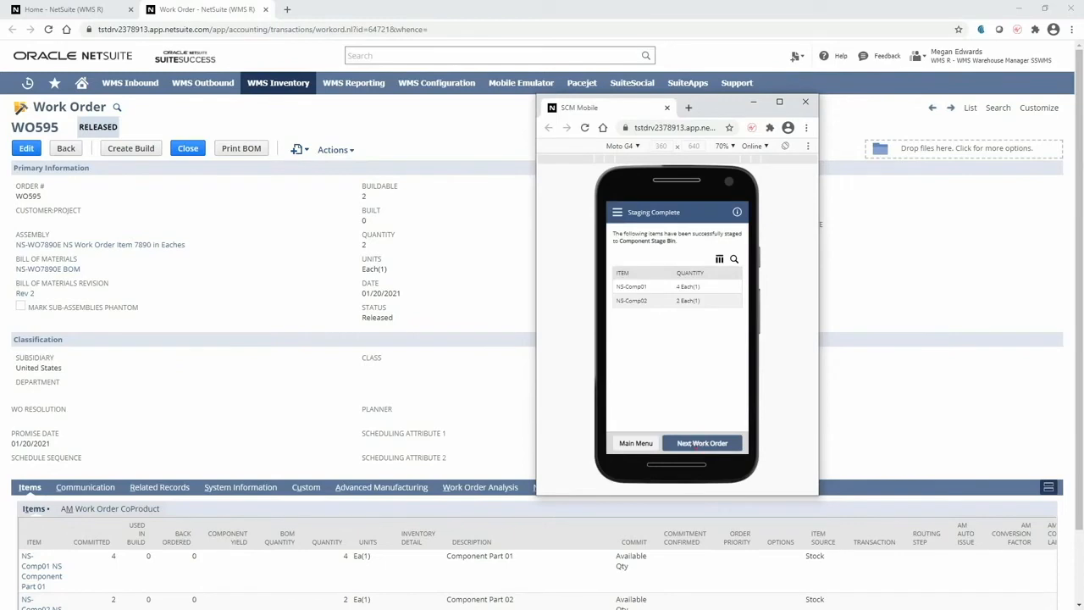
left_click(702, 442)
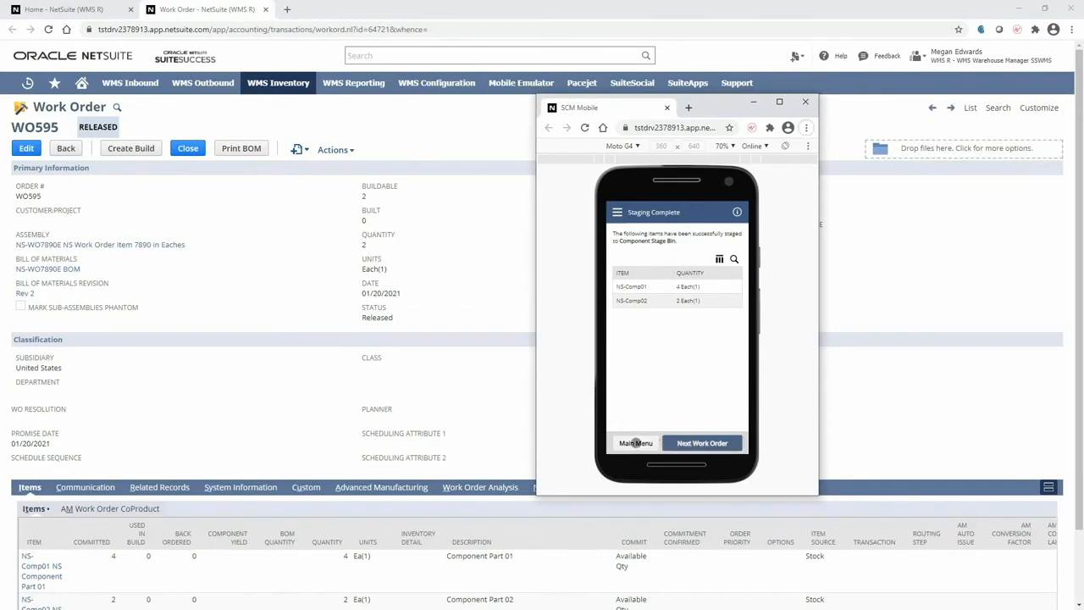
left_click(635, 443)
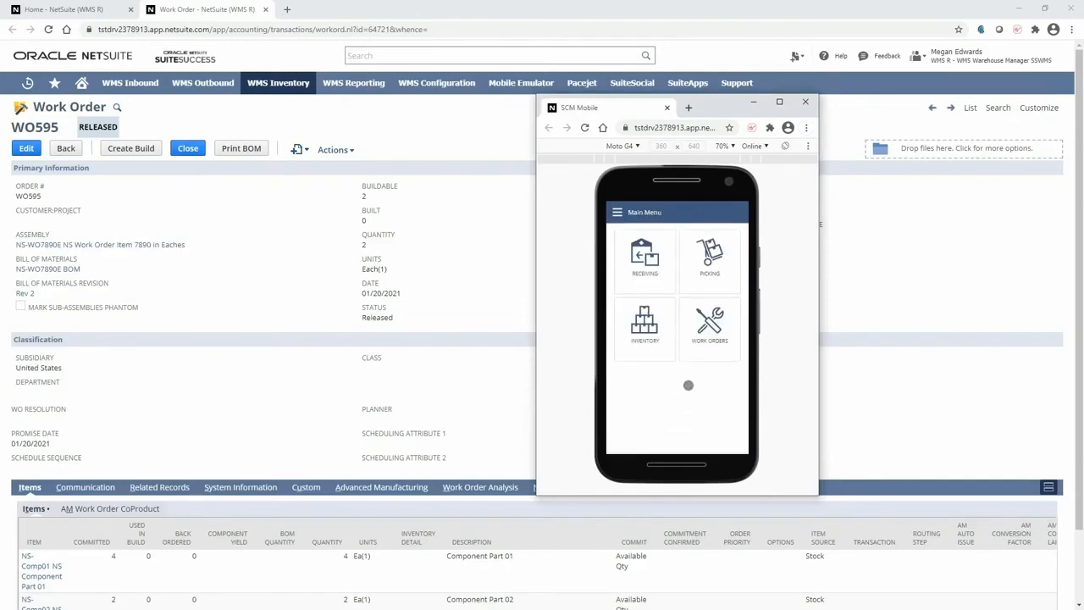
Step: Select WO595 under Work Orders to build assembly NS-WO7890E
left_click(710, 328)
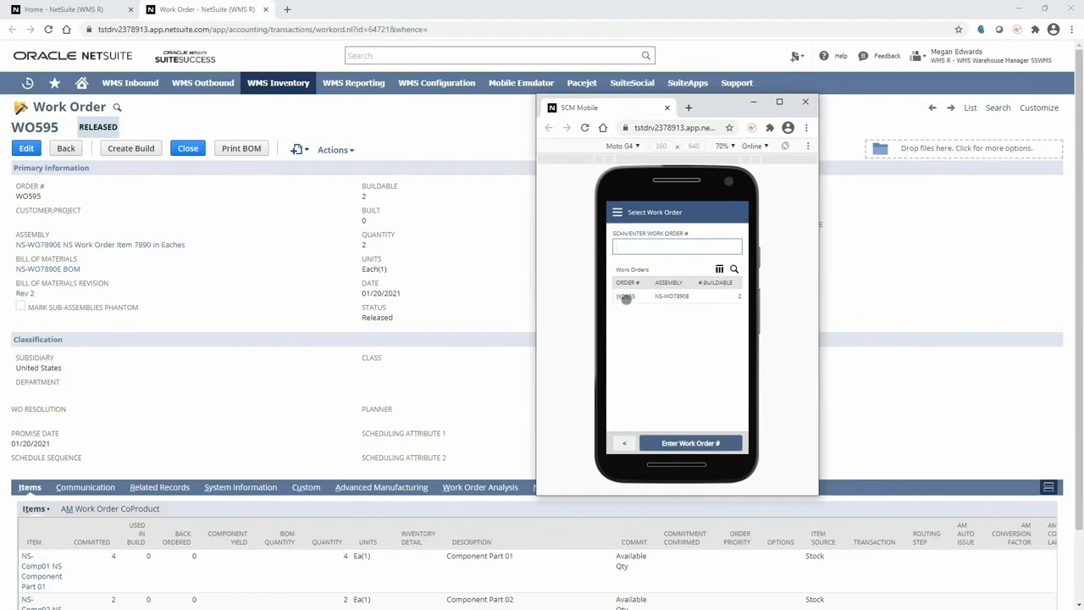
left_click(668, 296)
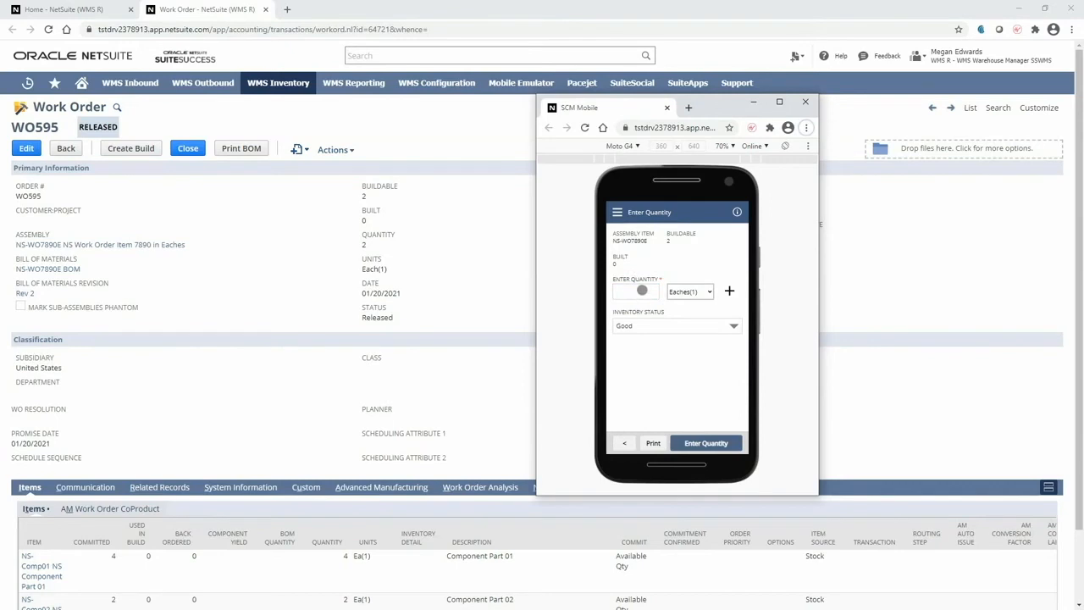
Step: Submit a build quantity of 2 for NS-WO7890E with inventory status Good
type("1")
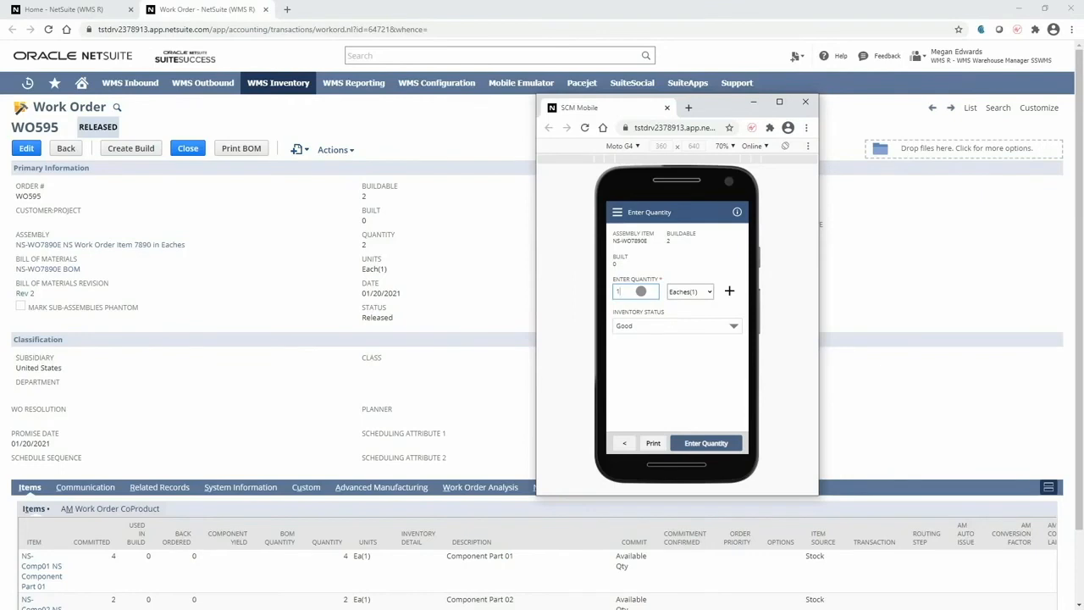
left_click(729, 291)
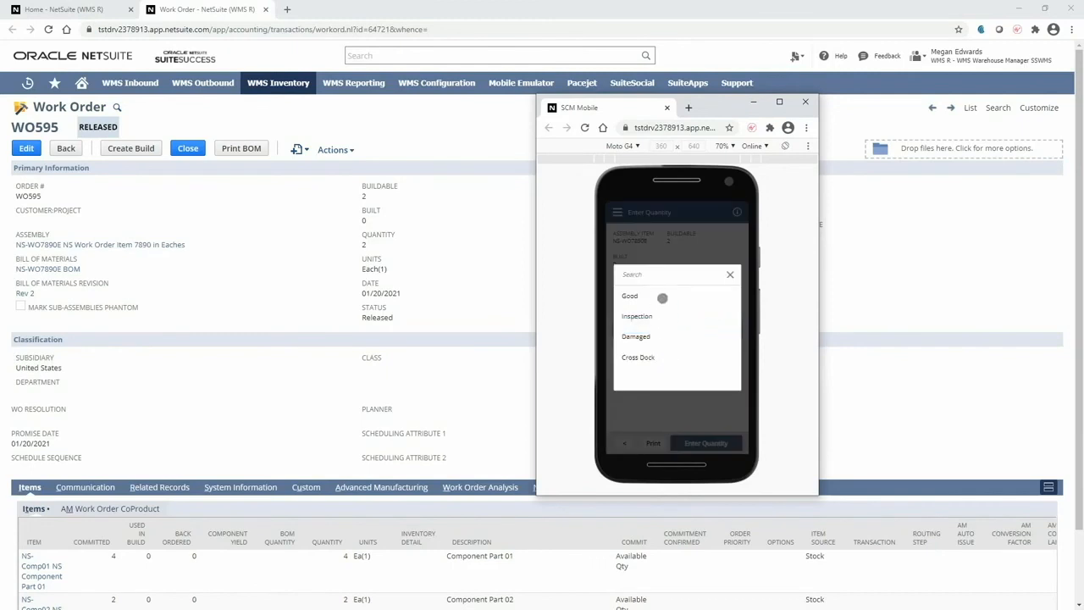
left_click(629, 296)
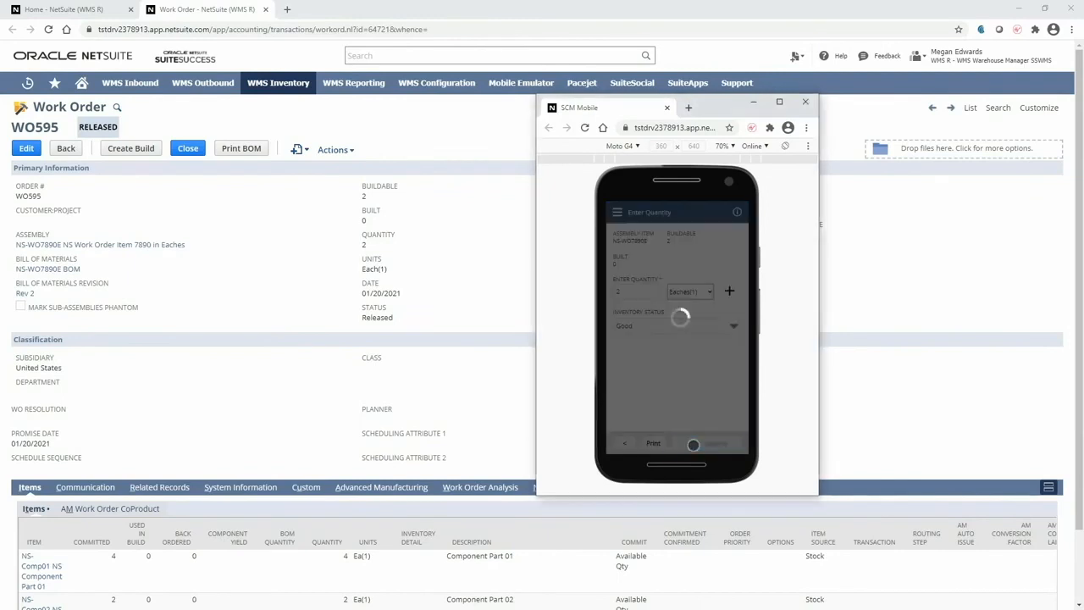
left_click(693, 443)
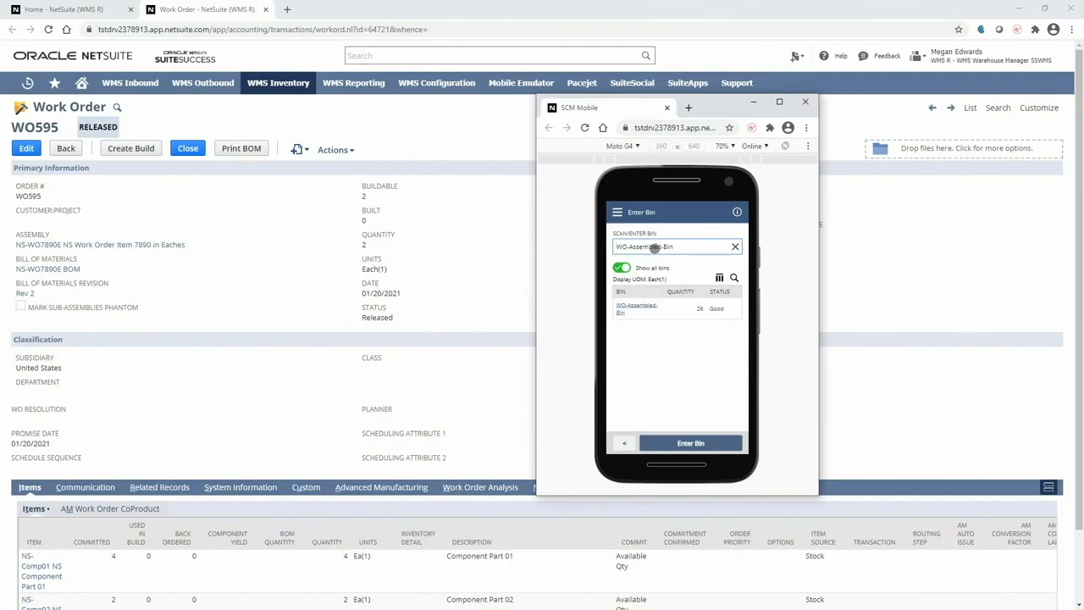
Step: Put the built assemblies into WO-Assembled-Bin and reload WO595 to confirm status Built
left_click(691, 442)
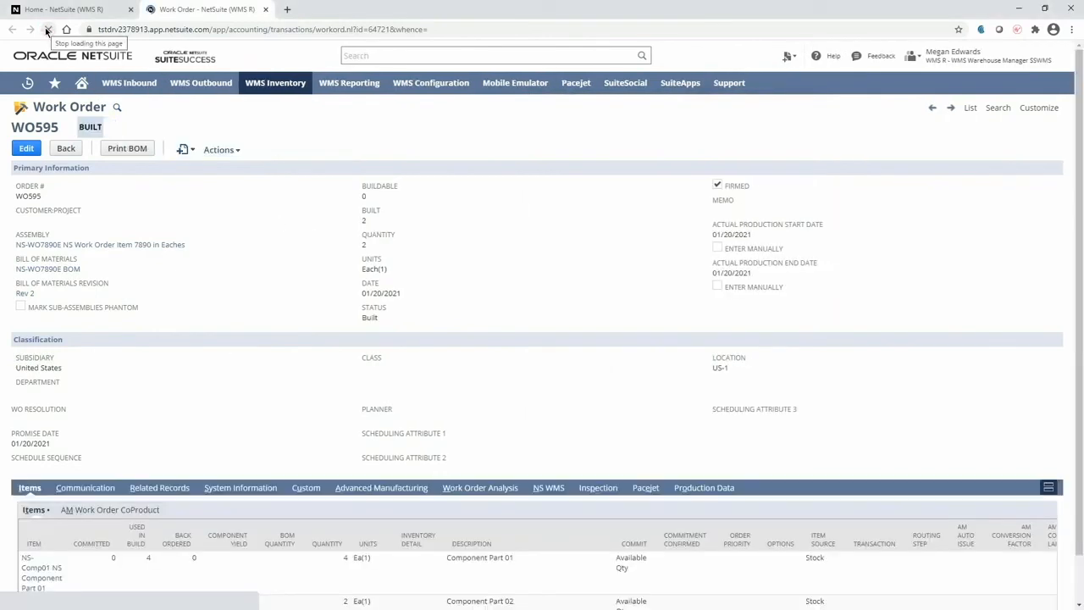
left_click(48, 29)
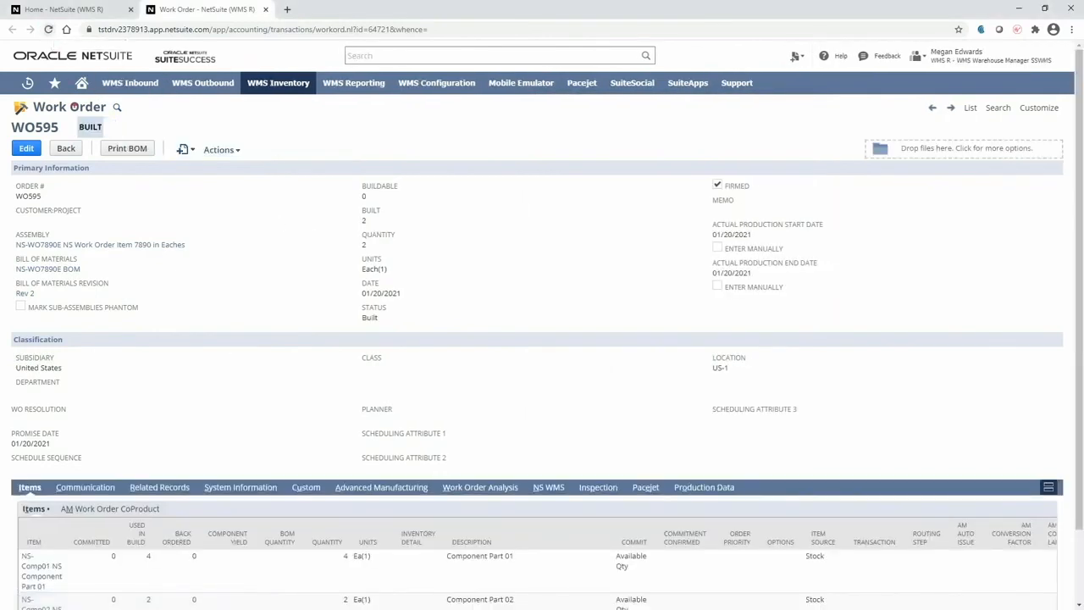